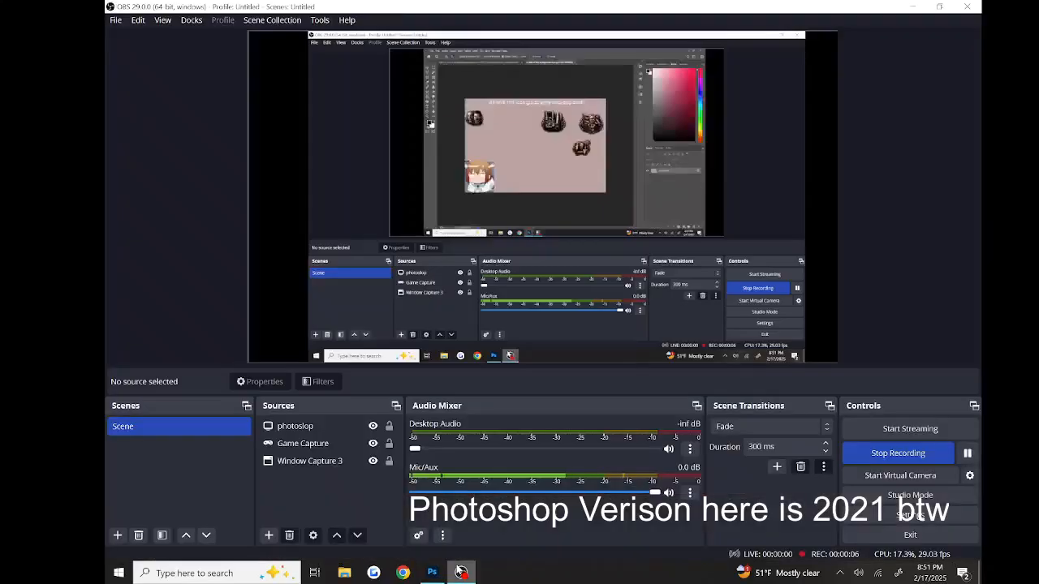
Review the portrait photo and laurel frame documents, then return to the icon guide reference image.
{"action": "left_click", "coordinate": [432, 573]}
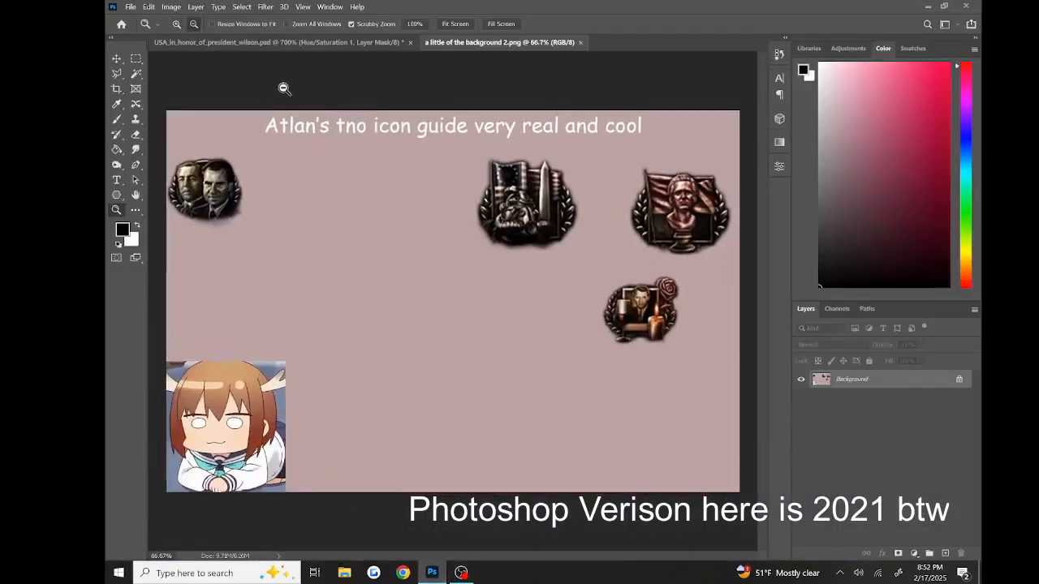
{"action": "left_click", "coordinate": [649, 42]}
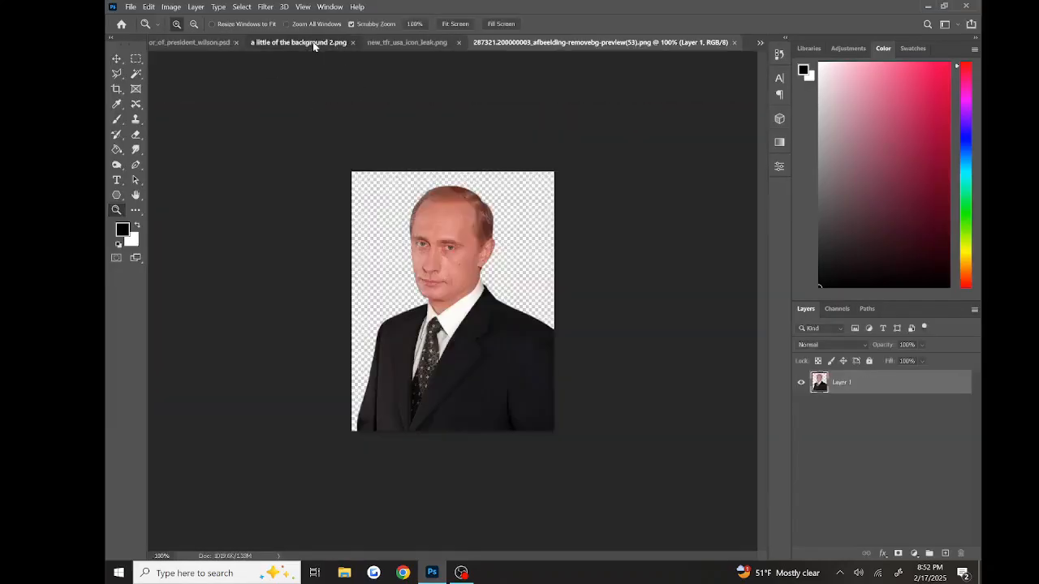
{"action": "left_click", "coordinate": [341, 42]}
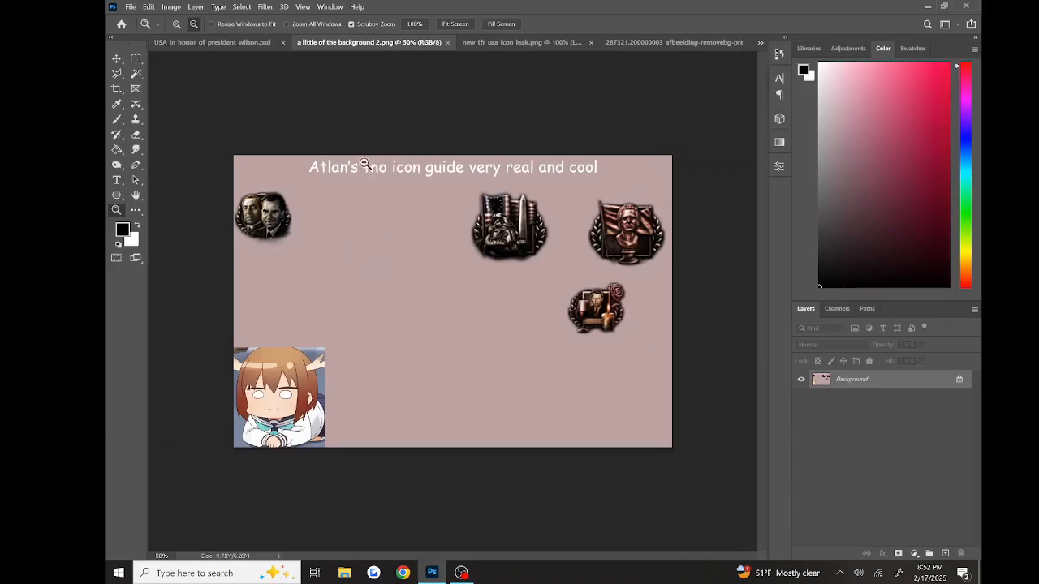
{"action": "mouse_move", "coordinate": [388, 250]}
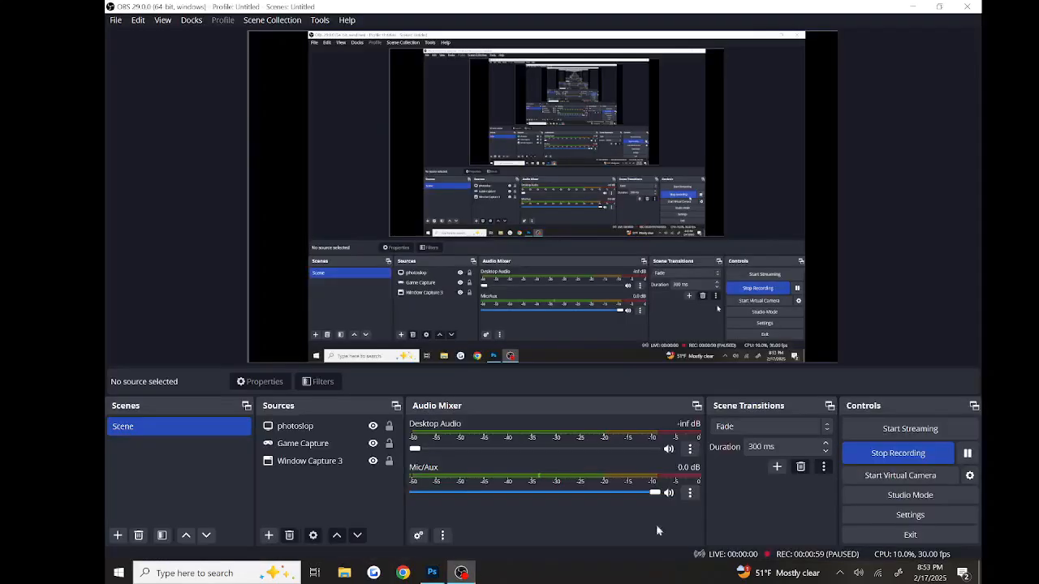
{"action": "left_click", "coordinate": [432, 573]}
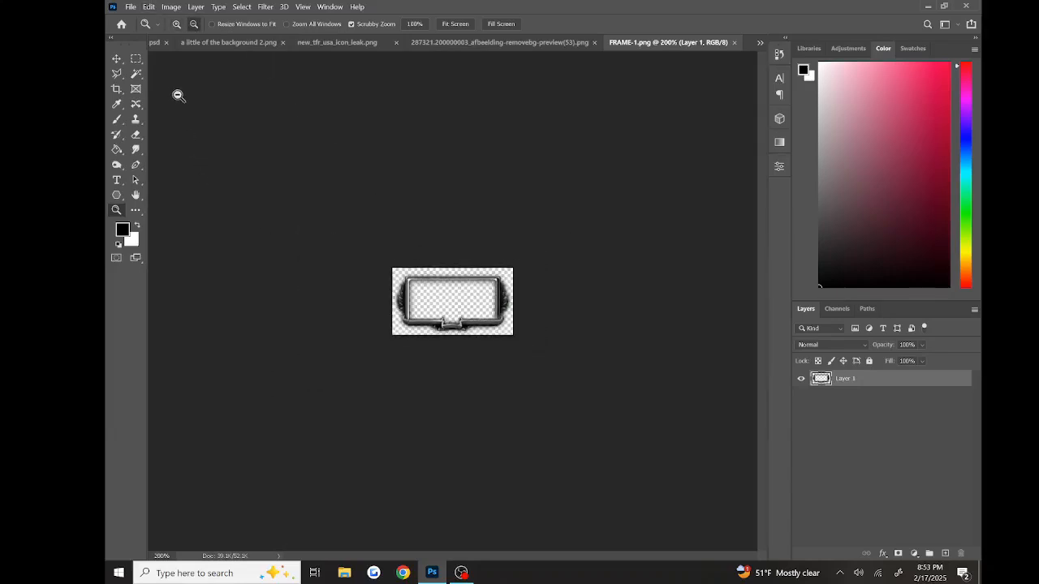
{"action": "left_click", "coordinate": [539, 225]}
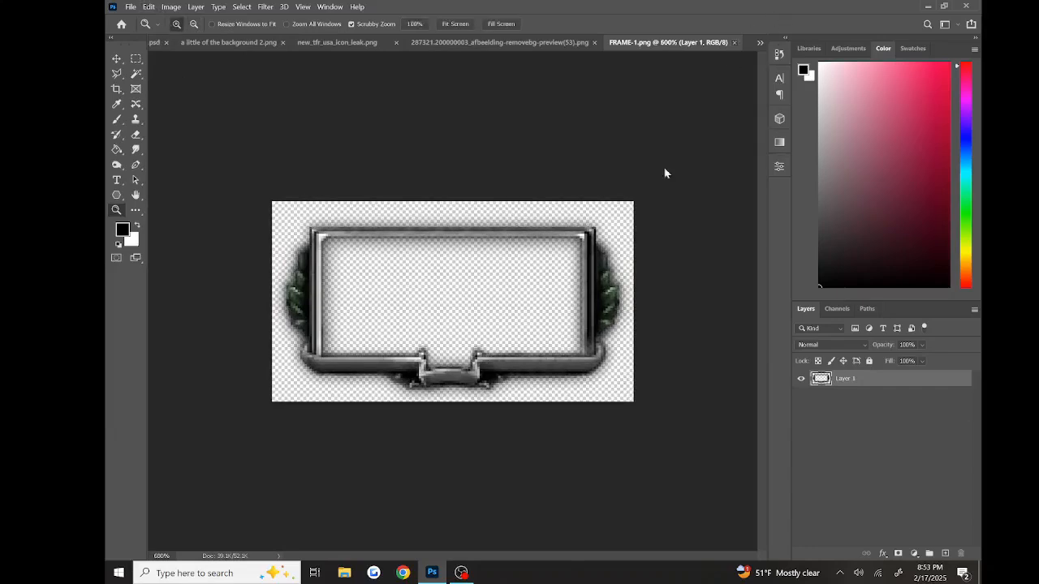
{"action": "left_click", "coordinate": [357, 43]}
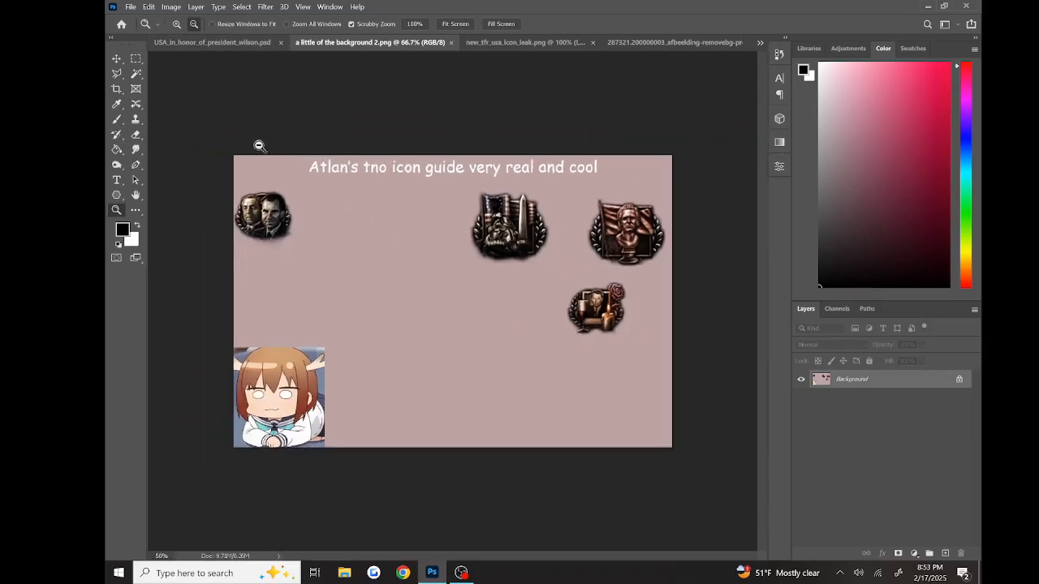
Switch to the USA_in_honor_of_president_wilson.psd composition document.
{"action": "left_click", "coordinate": [193, 24]}
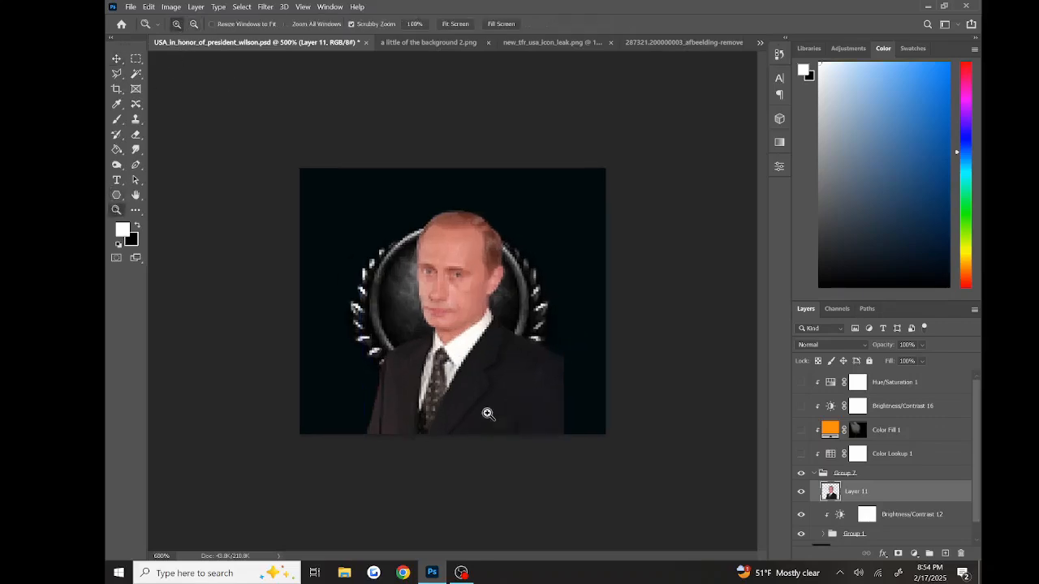
Convert the portrait layer to black and white and add a Levels adjustment.
{"action": "left_click", "coordinate": [171, 6]}
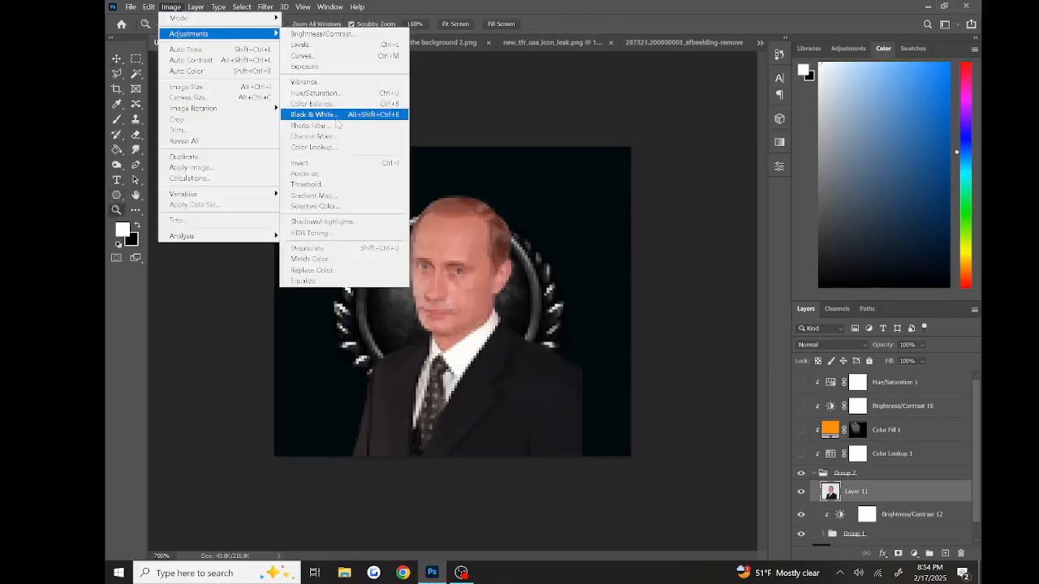
{"action": "left_click", "coordinate": [313, 113]}
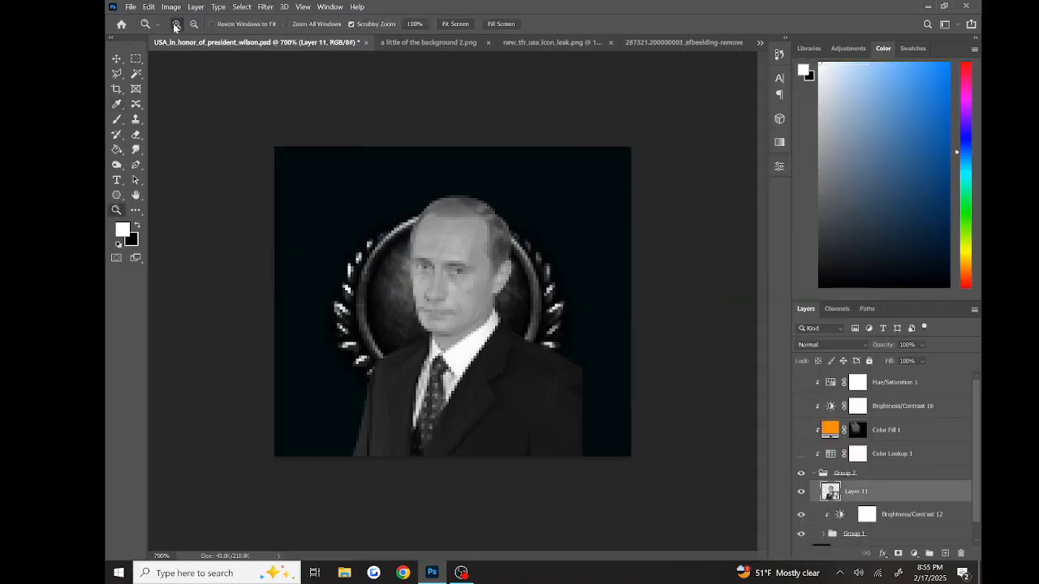
{"action": "left_click", "coordinate": [171, 7]}
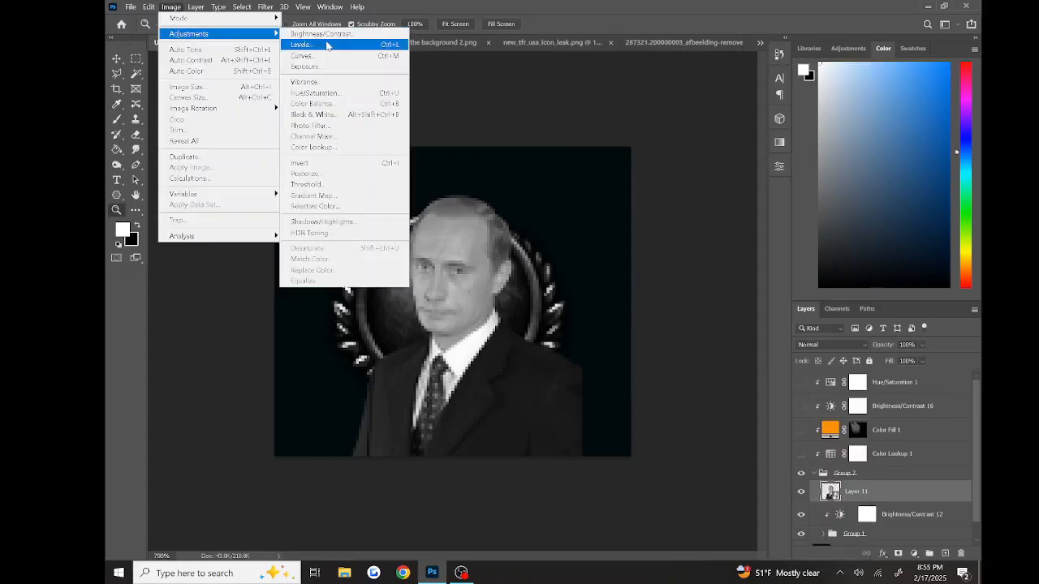
{"action": "left_click", "coordinate": [302, 46]}
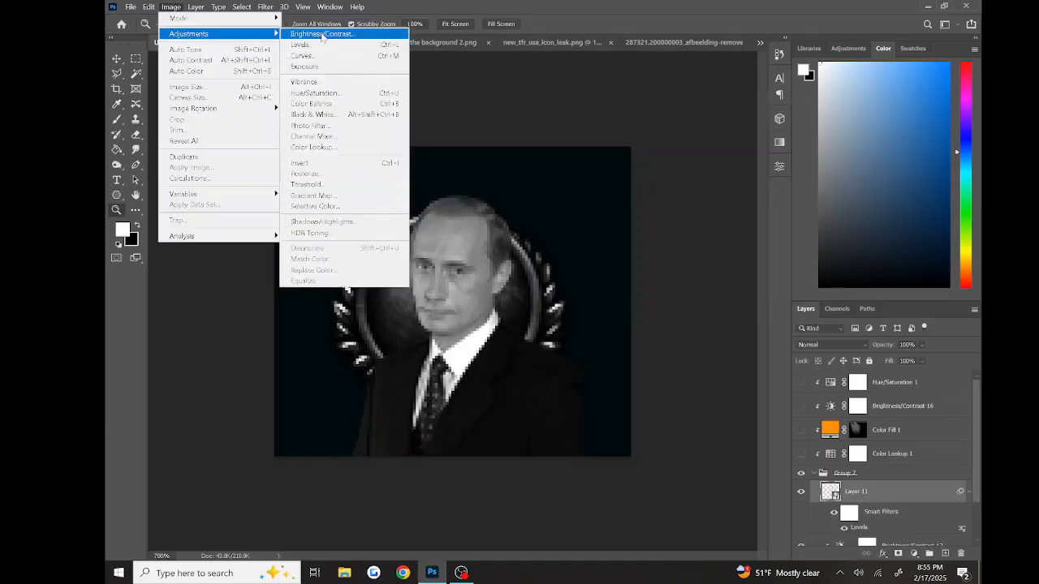
Darken the portrait with Brightness -11 and add a Lighting Effects filter.
{"action": "left_click", "coordinate": [322, 35]}
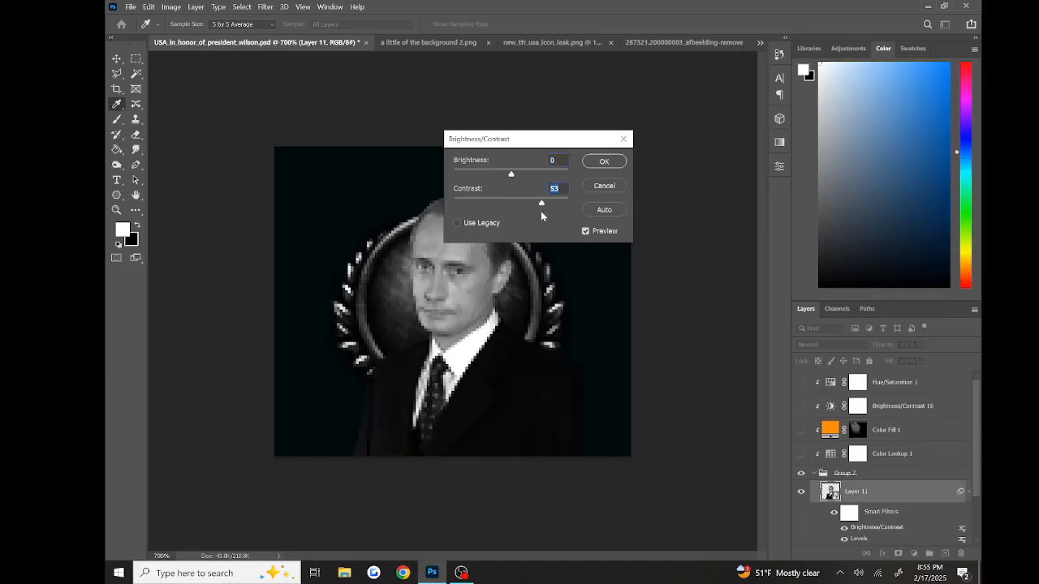
{"action": "left_click_drag", "start_coordinate": [512, 175], "coordinate": [506, 175]}
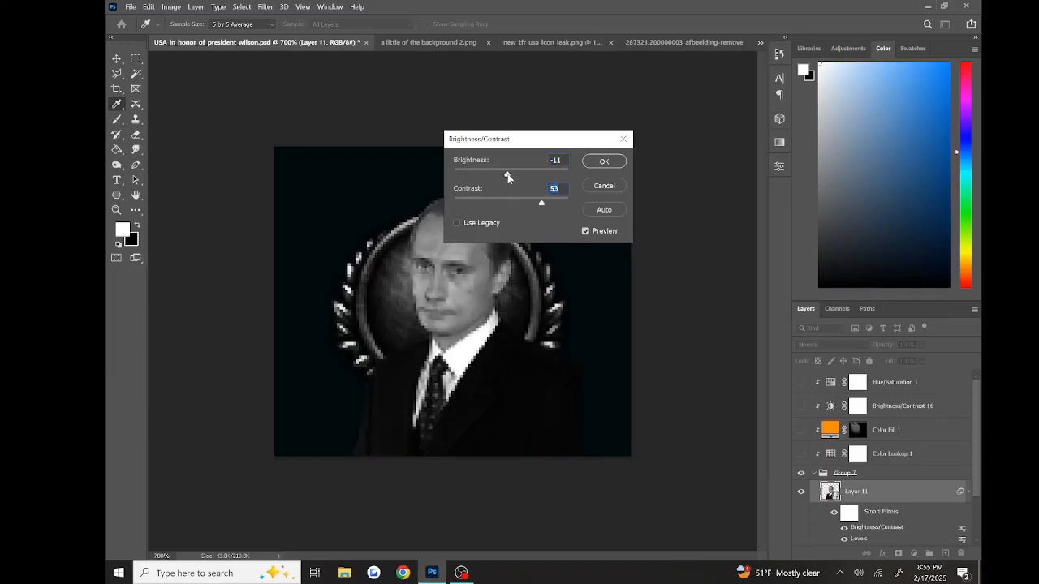
{"action": "left_click", "coordinate": [265, 6]}
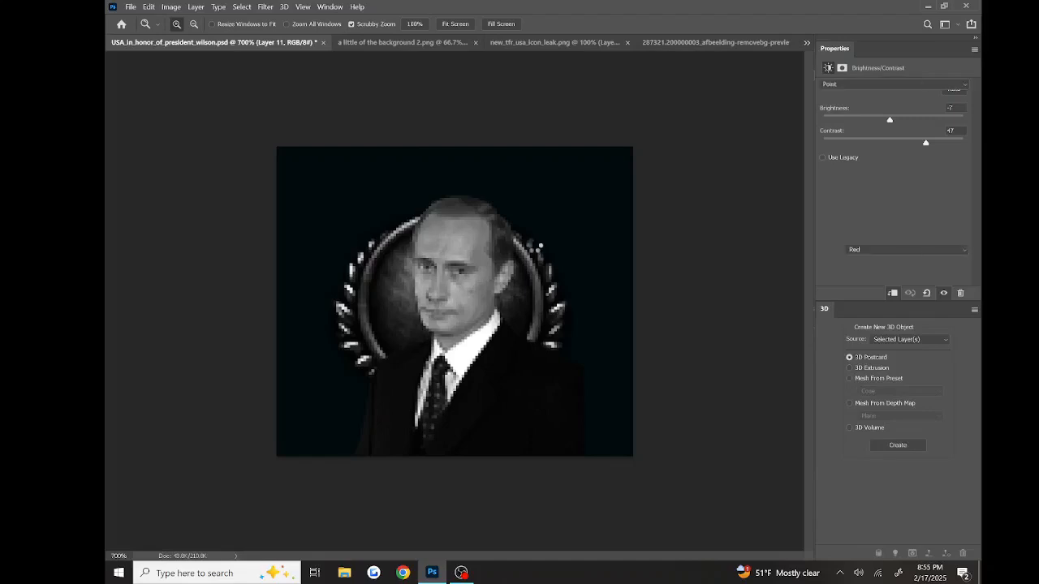
{"action": "left_click", "coordinate": [898, 445]}
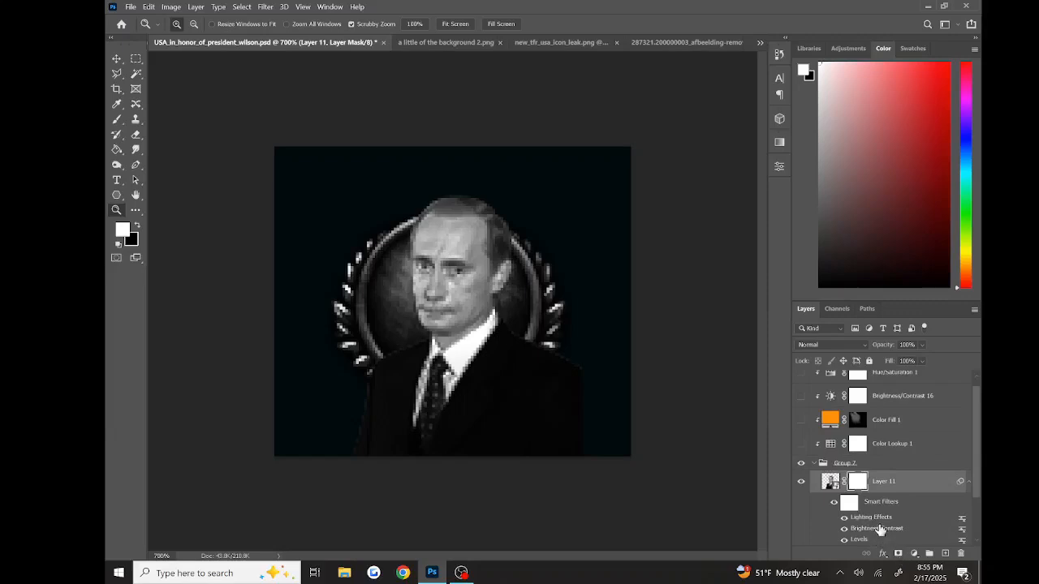
{"action": "mouse_move", "coordinate": [754, 530]}
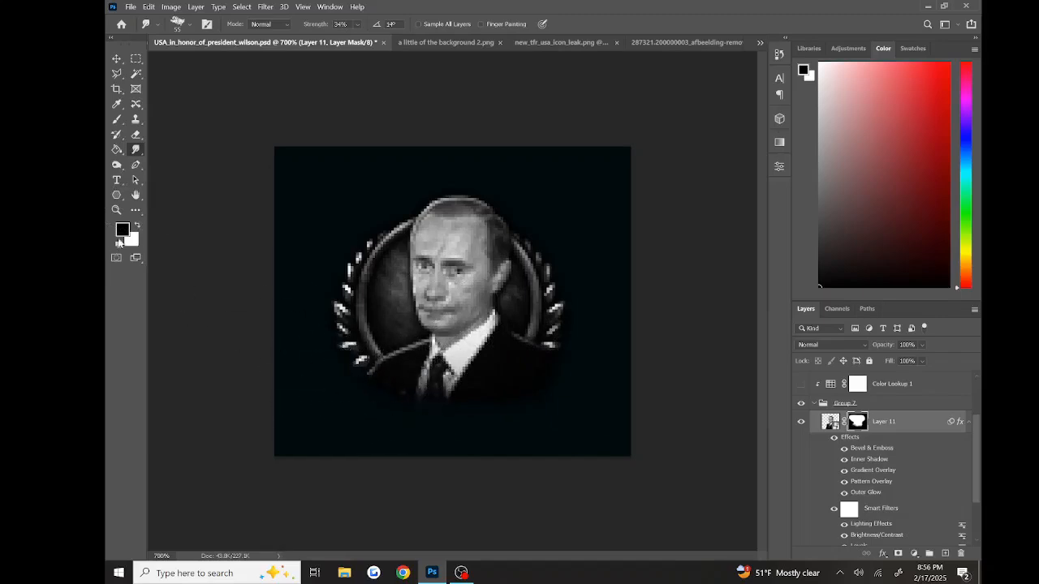
Zoom in on the masked, layer-styled portrait.
{"action": "left_click", "coordinate": [522, 437]}
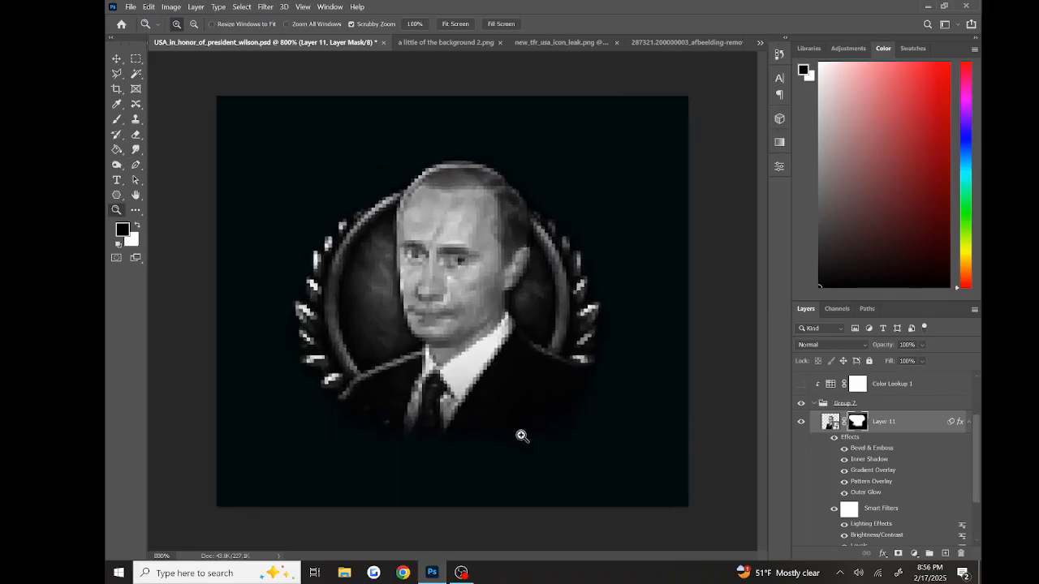
Paint shoulder shading on a new layer, lower its opacity and set it to Hard Light.
{"action": "left_click", "coordinate": [523, 436]}
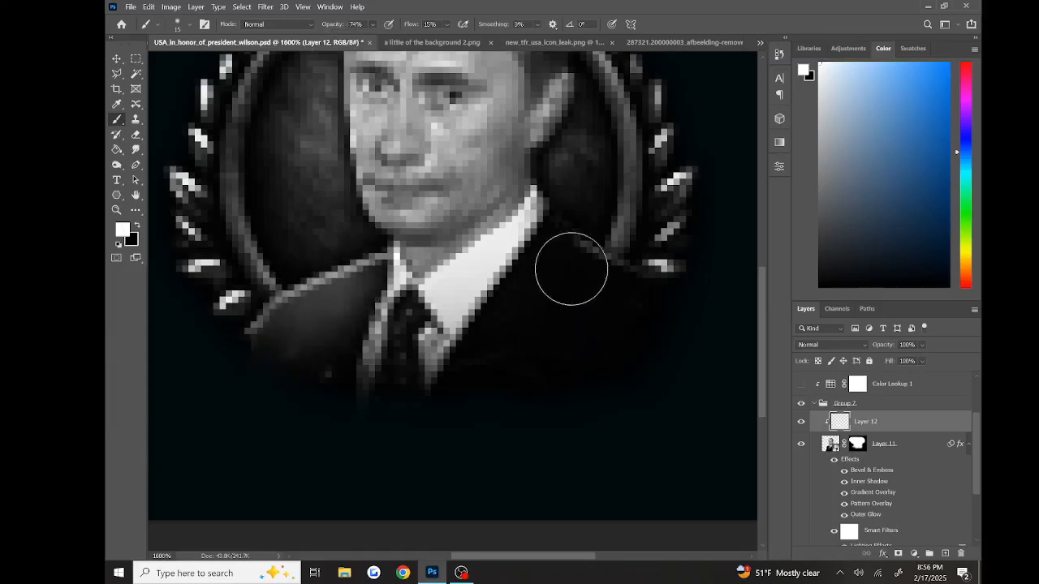
{"action": "left_click_drag", "start_coordinate": [572, 268], "coordinate": [597, 260]}
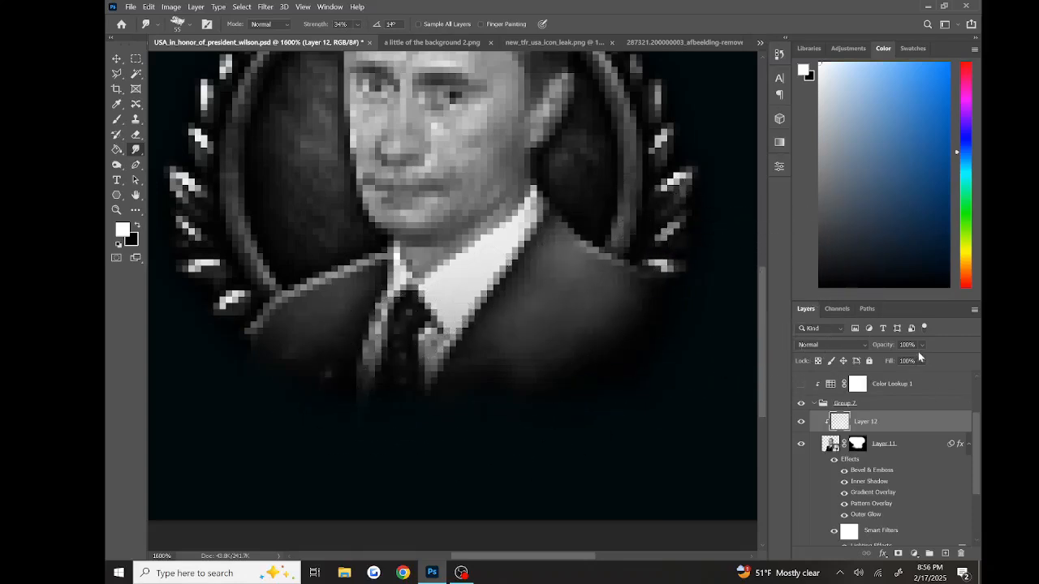
{"action": "left_click_drag", "start_coordinate": [917, 360], "coordinate": [900, 360]}
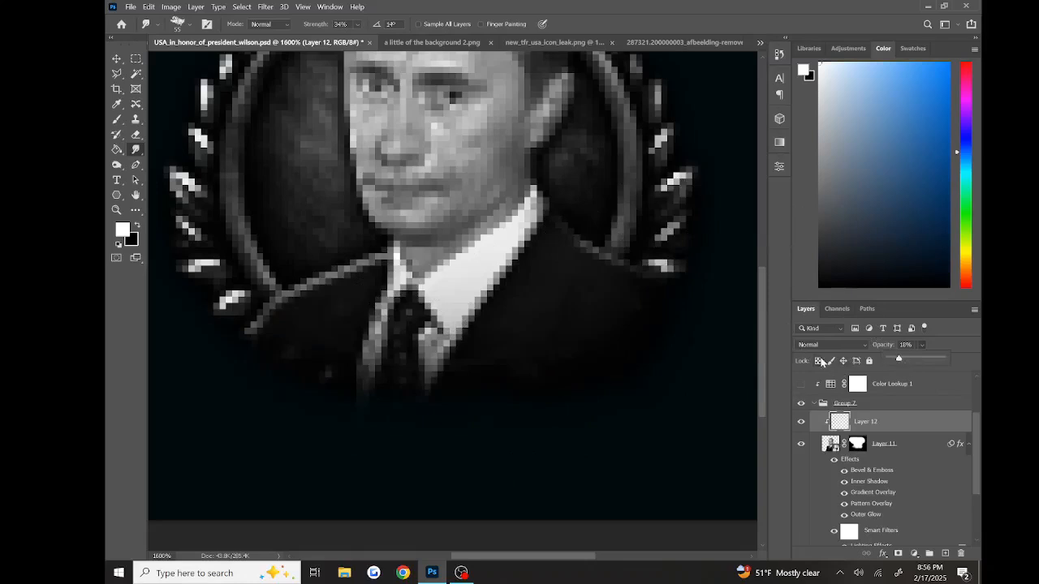
{"action": "left_click", "coordinate": [831, 344]}
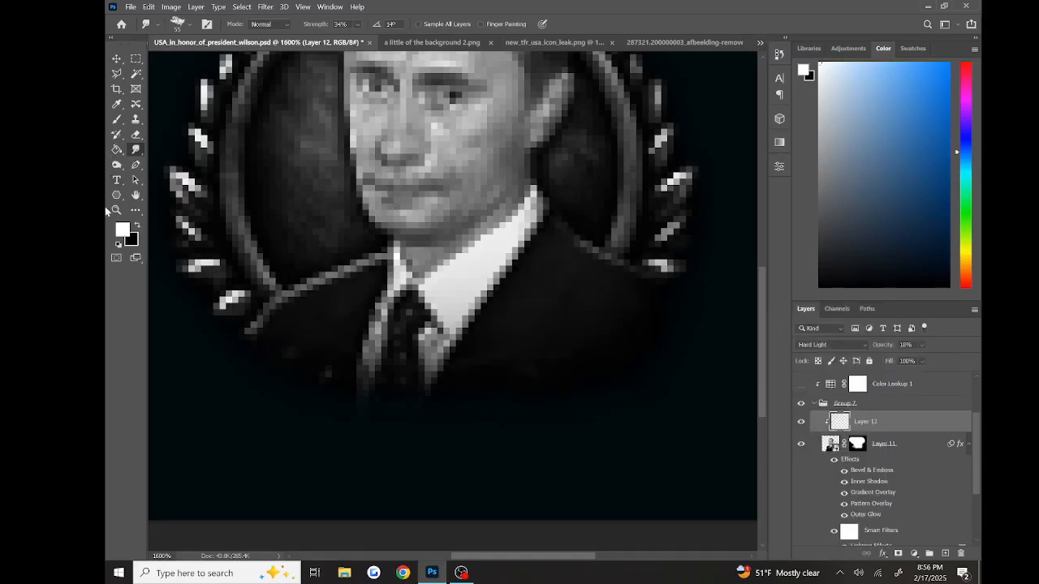
{"action": "left_click", "coordinate": [117, 104]}
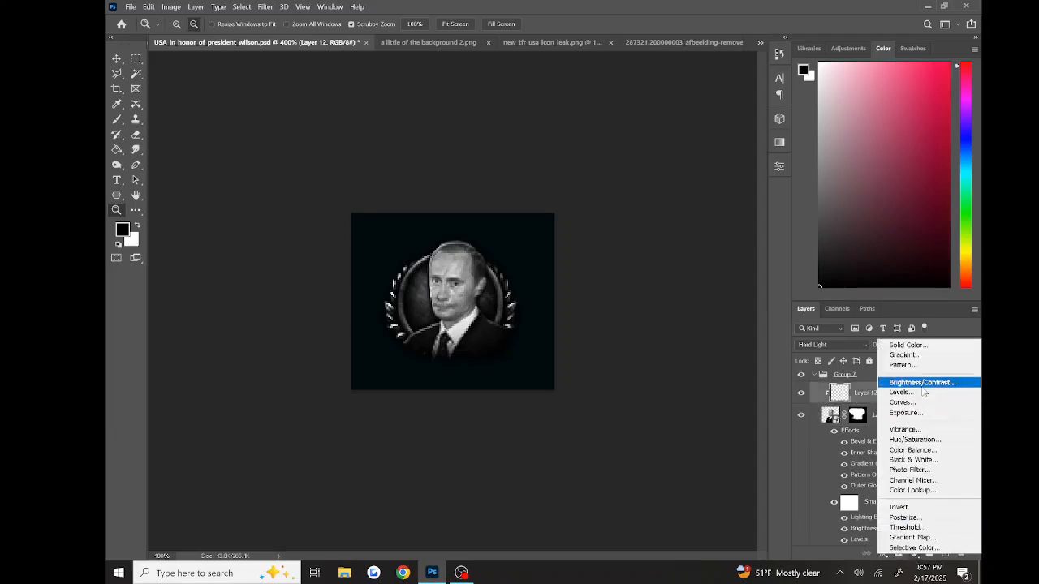
Add a Brightness/Contrast adjustment layer to the composition.
{"action": "left_click", "coordinate": [922, 383]}
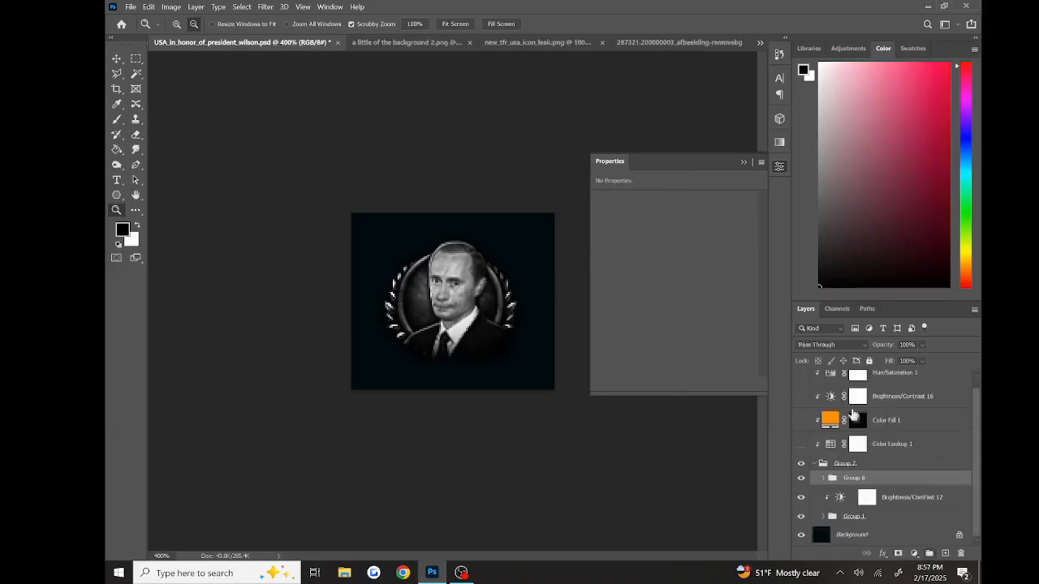
Place the flag-on-pole image over the emblem, triggering a program error.
{"action": "left_click", "coordinate": [911, 497]}
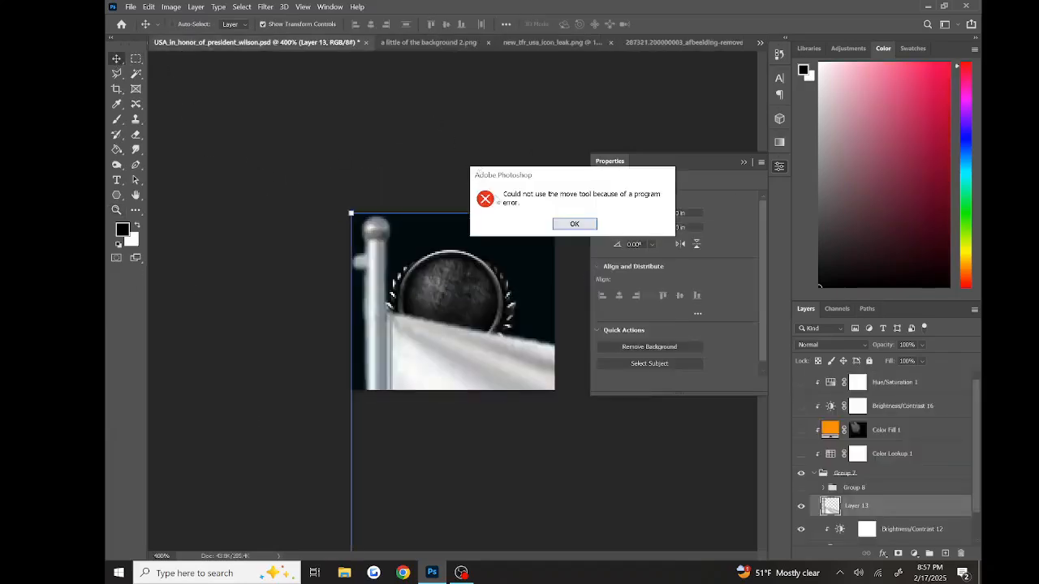
Dismiss the error and pick the Brush after placing the Russian tricolour on the pole.
{"action": "left_click", "coordinate": [575, 224]}
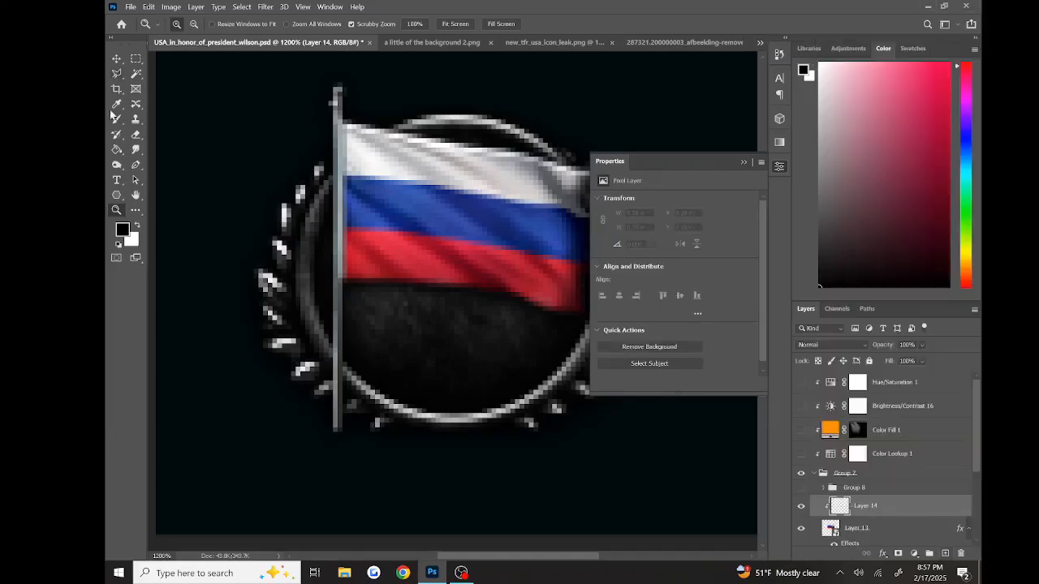
{"action": "left_click", "coordinate": [117, 118]}
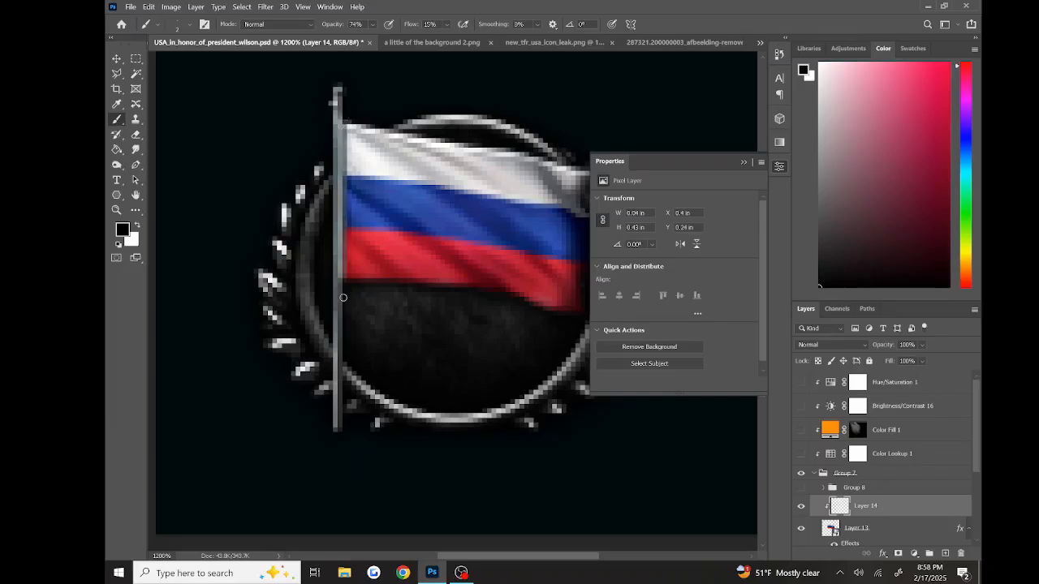
Brush soft dark shading across the flag and its lower edge.
{"action": "left_click", "coordinate": [161, 24]}
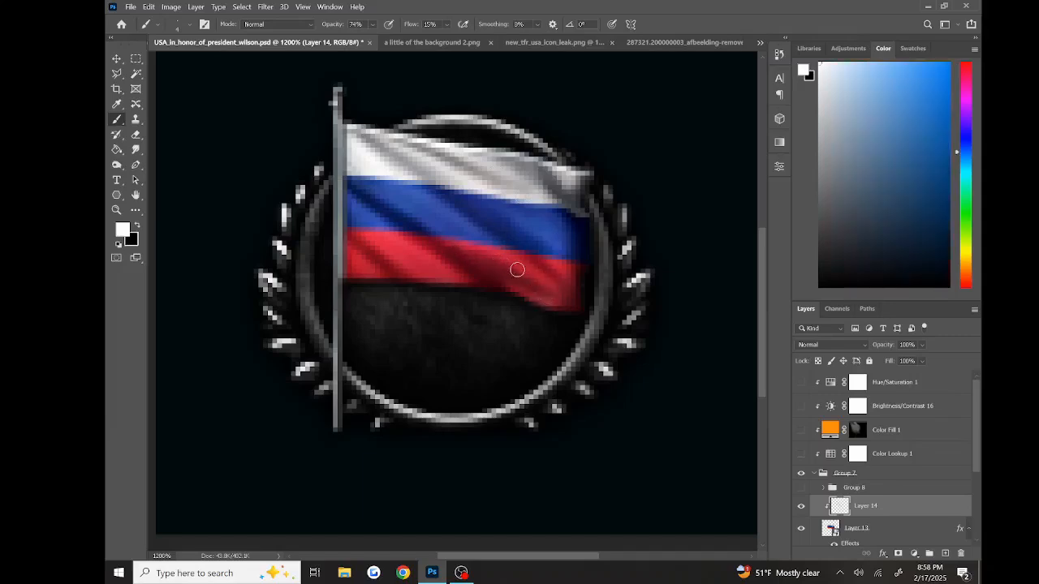
{"action": "left_click_drag", "start_coordinate": [517, 270], "coordinate": [408, 263]}
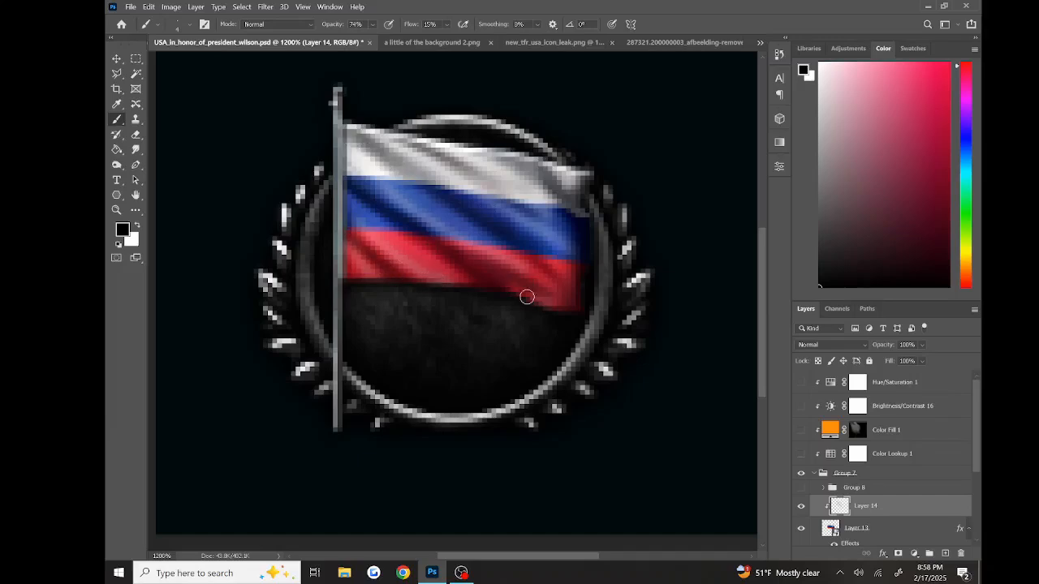
{"action": "left_click_drag", "start_coordinate": [526, 295], "coordinate": [577, 305]}
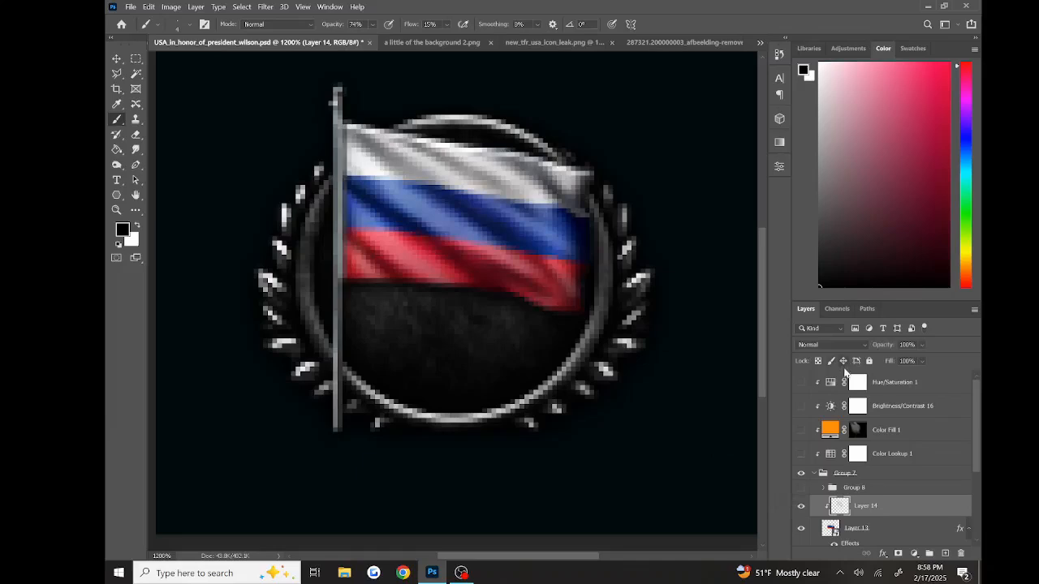
Set the flag shading layer's blend mode to Soft Light.
{"action": "left_click", "coordinate": [831, 344]}
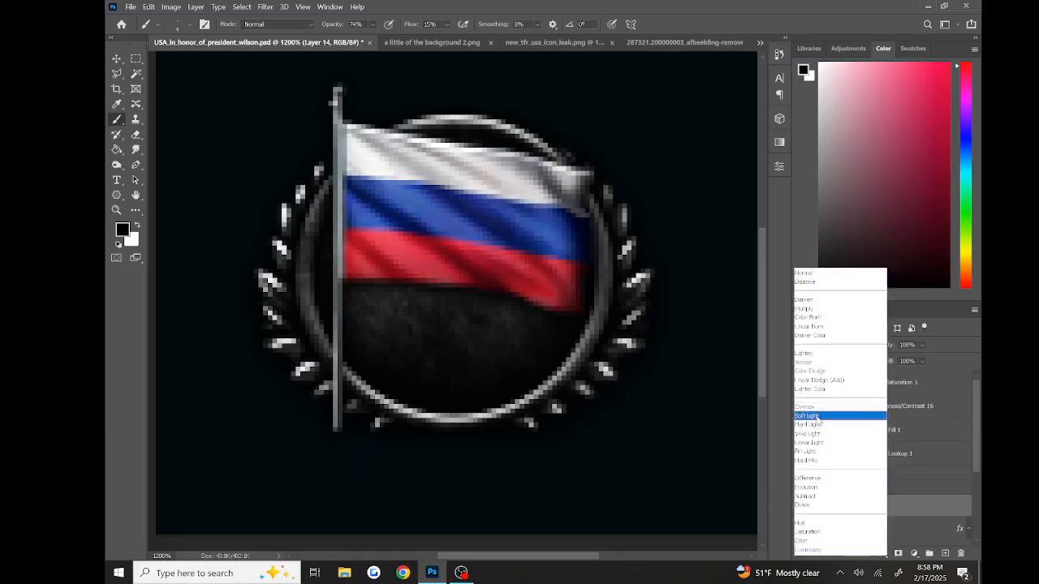
{"action": "left_click", "coordinate": [805, 406]}
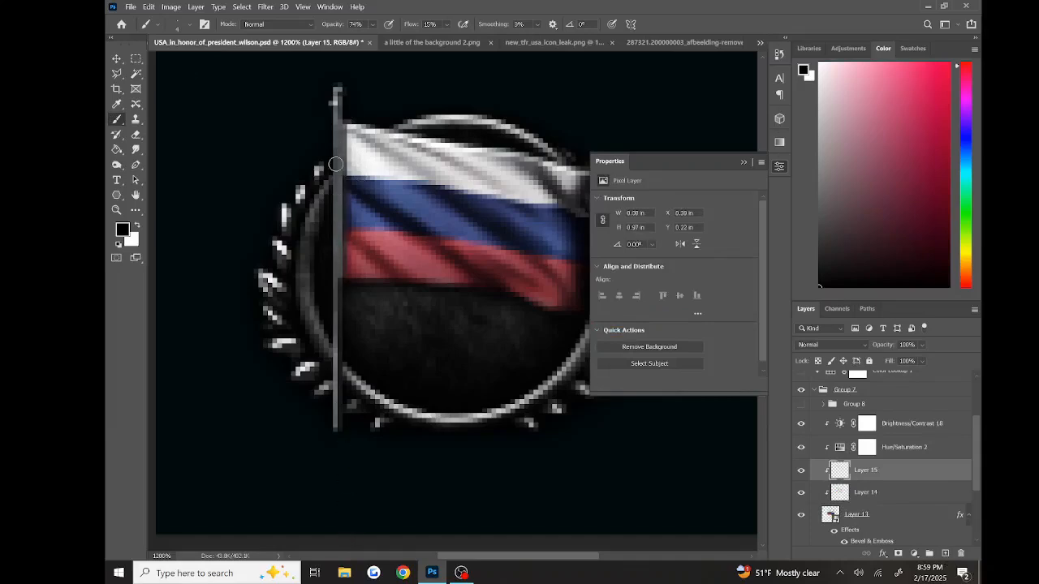
{"action": "mouse_move", "coordinate": [328, 117]}
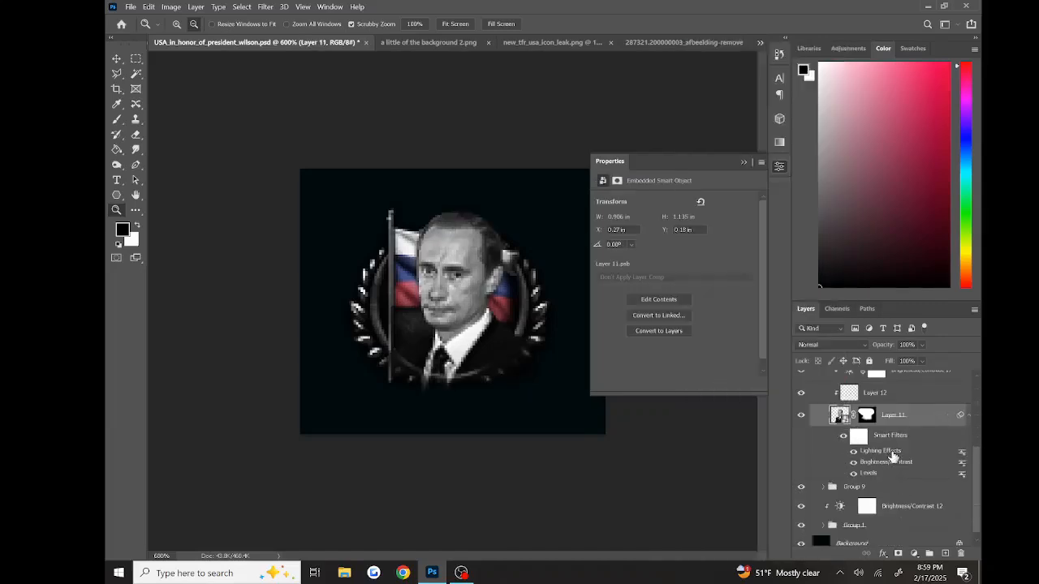
Reveal the portrait smart object Layer 11 and select it on the canvas.
{"action": "right_click", "coordinate": [880, 452]}
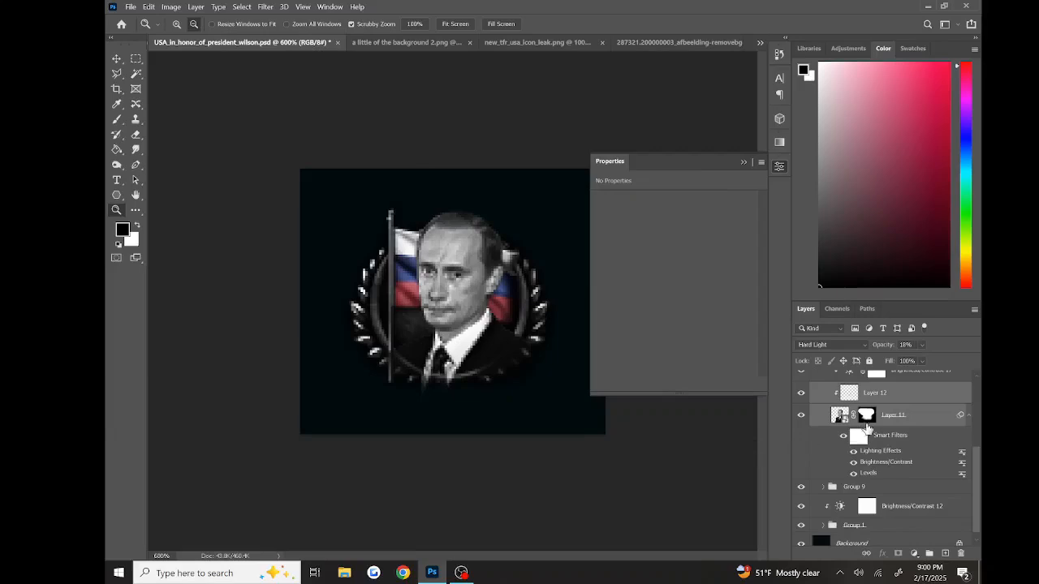
{"action": "right_click", "coordinate": [865, 416]}
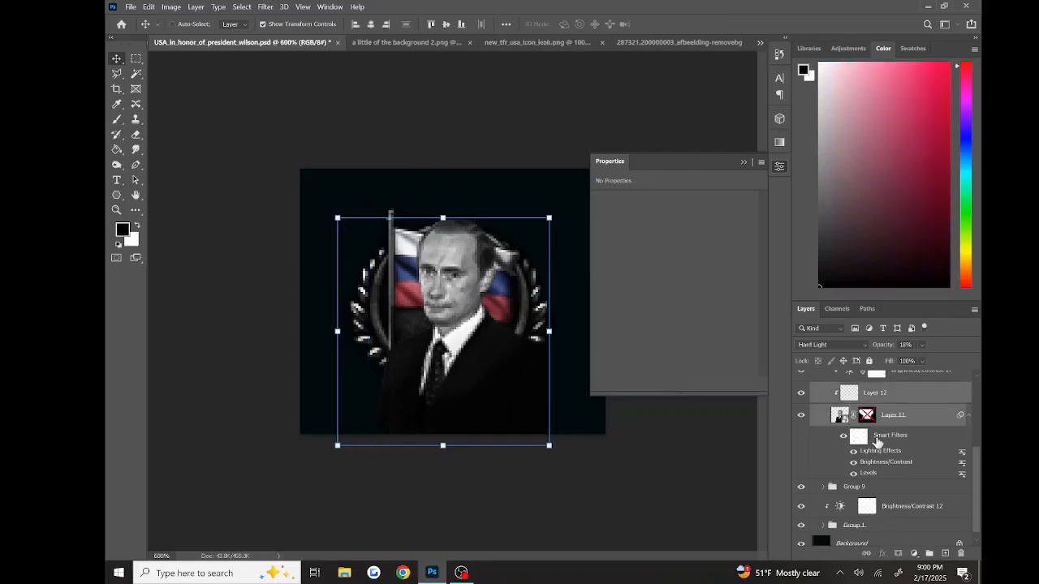
{"action": "left_click", "coordinate": [867, 416]}
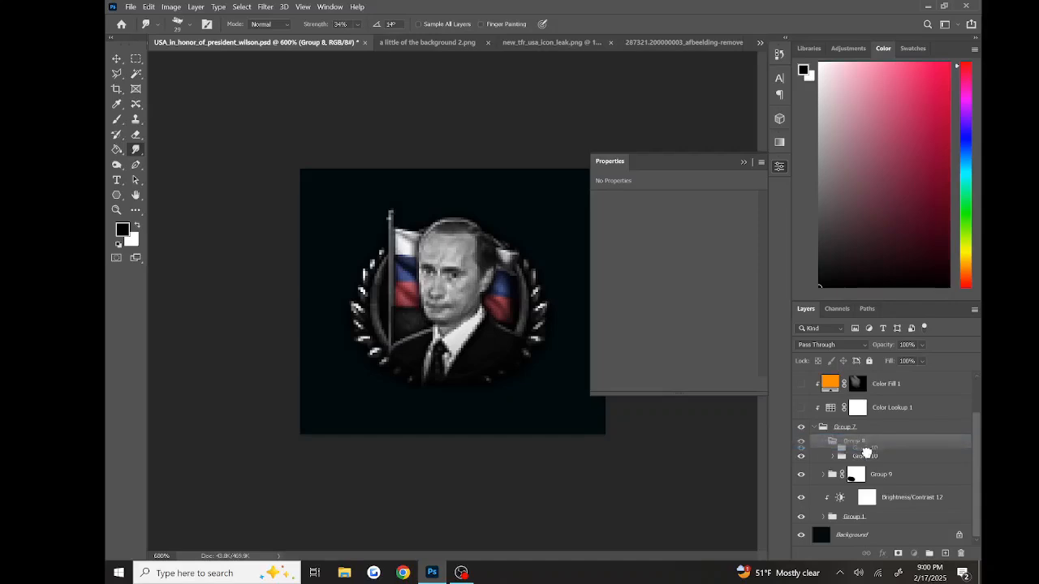
Group the icon's artwork layers into Group 10 inside Group 2.
{"action": "left_click", "coordinate": [801, 442]}
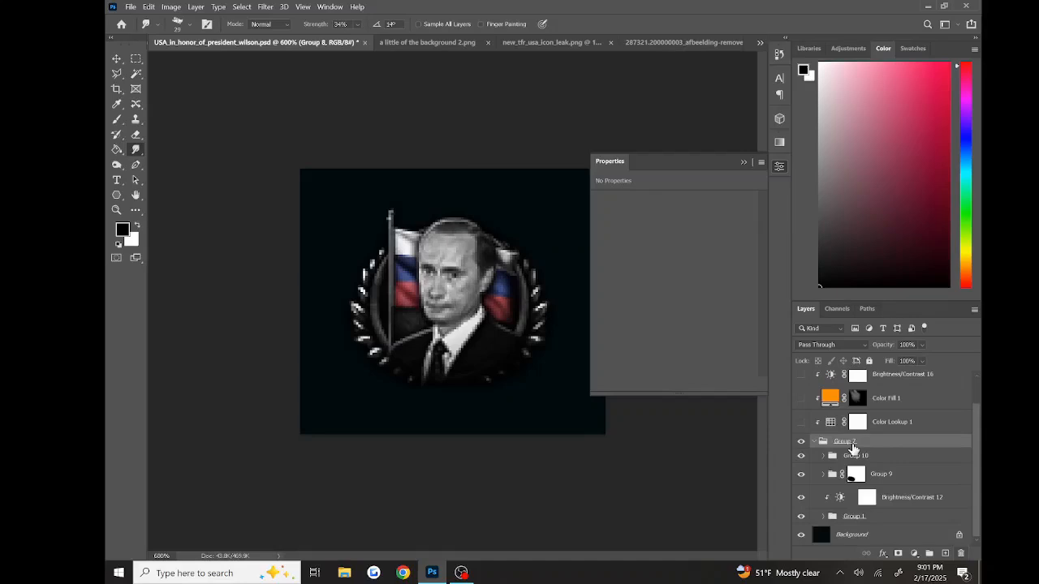
{"action": "left_click", "coordinate": [802, 455]}
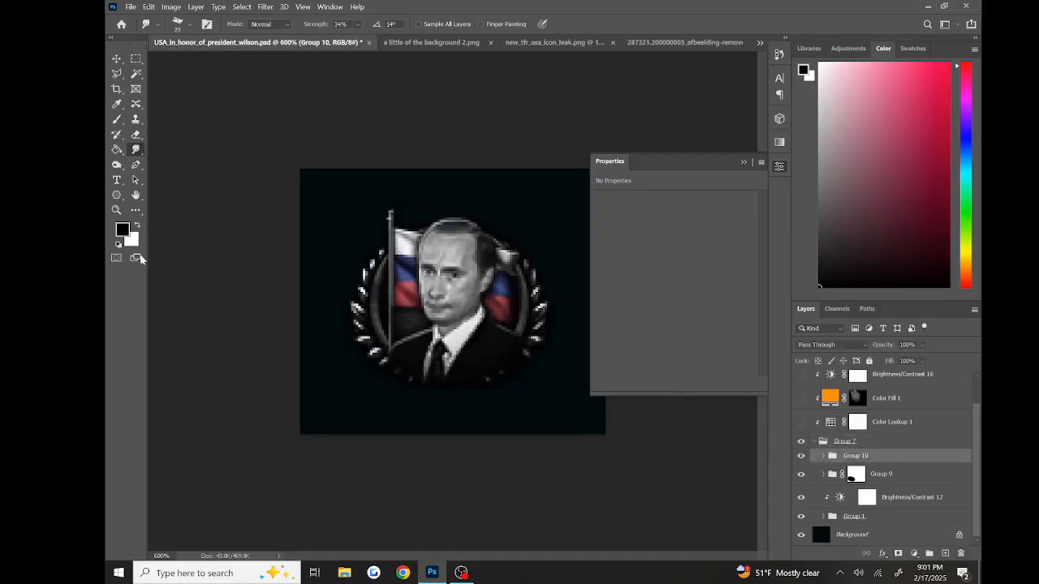
{"action": "left_click", "coordinate": [117, 211]}
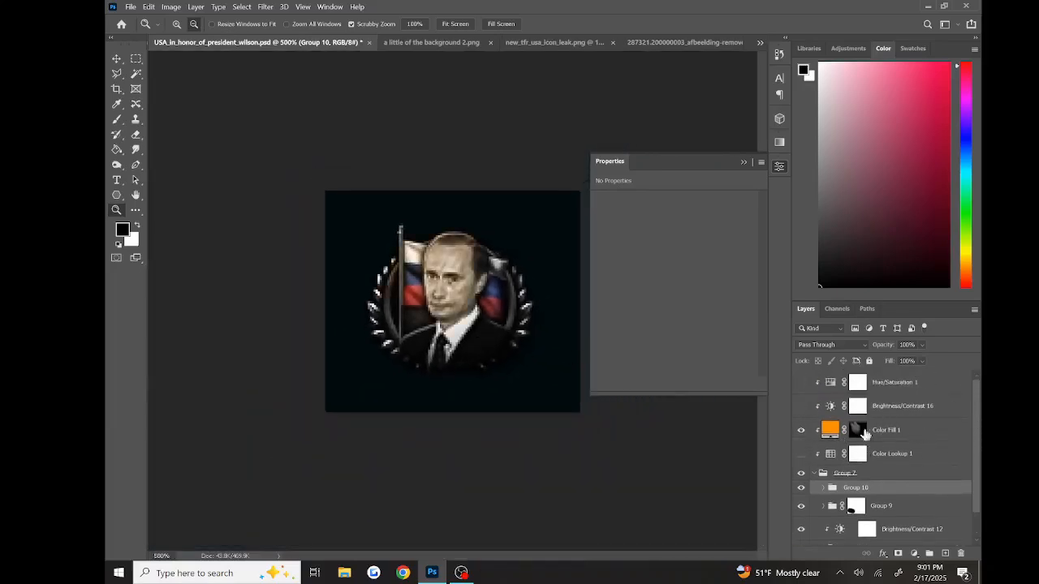
Try a warming LUT on Color Lookup 1, then switch to a different 3DLUT preset.
{"action": "left_click", "coordinate": [886, 428]}
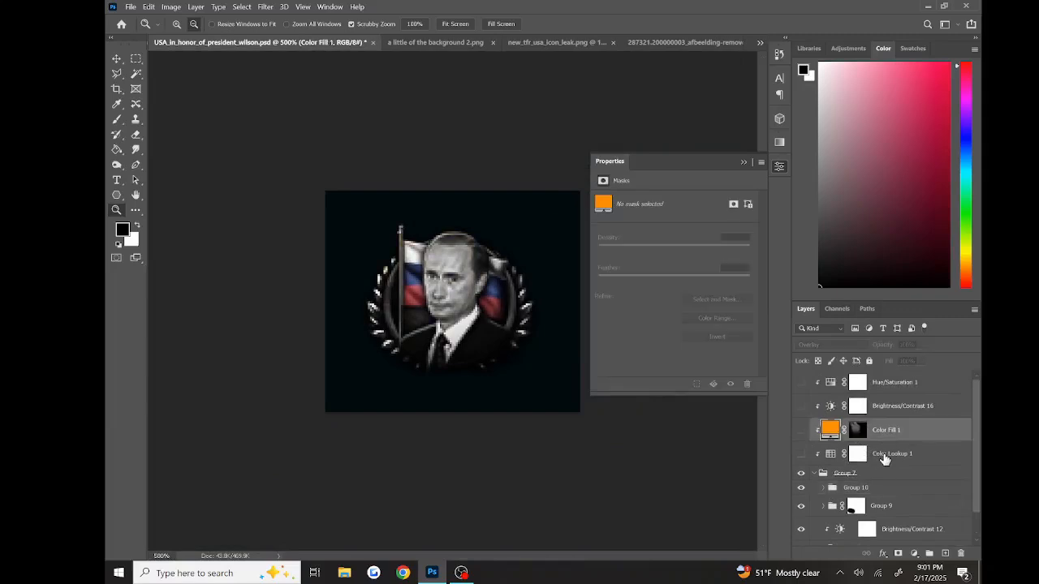
{"action": "left_click", "coordinate": [893, 455]}
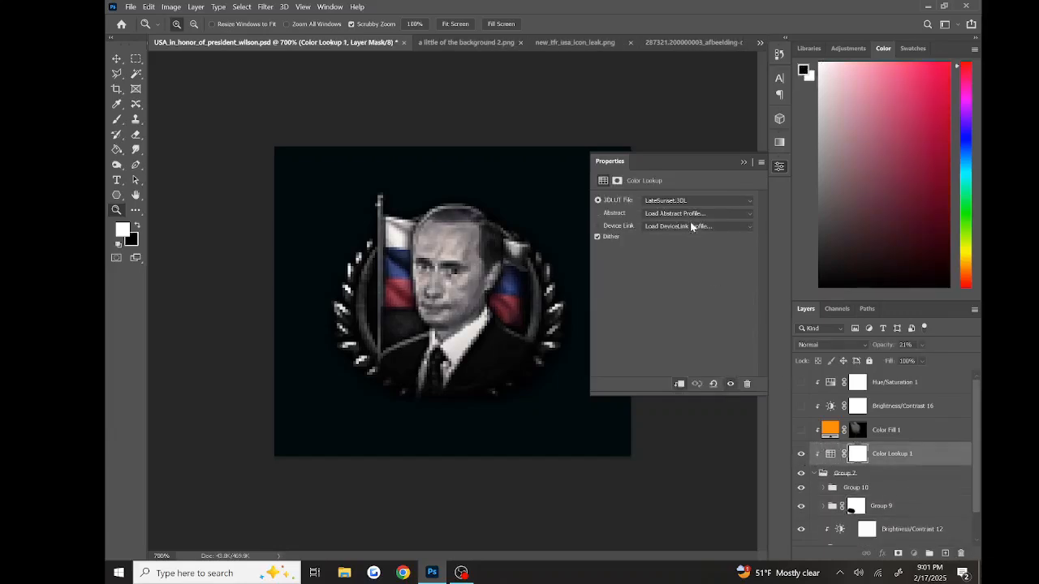
{"action": "left_click", "coordinate": [698, 200]}
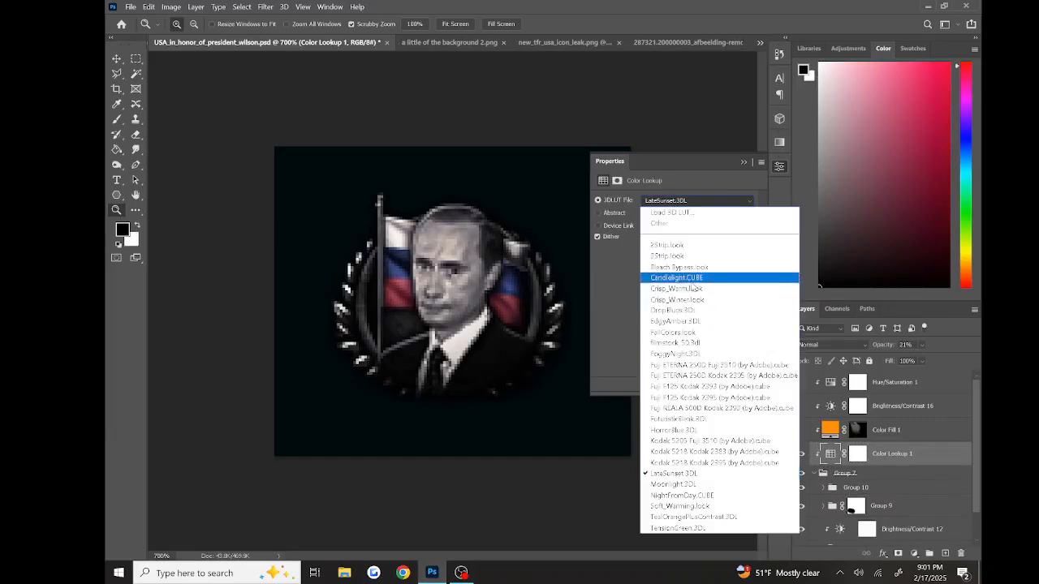
{"action": "left_click", "coordinate": [675, 277]}
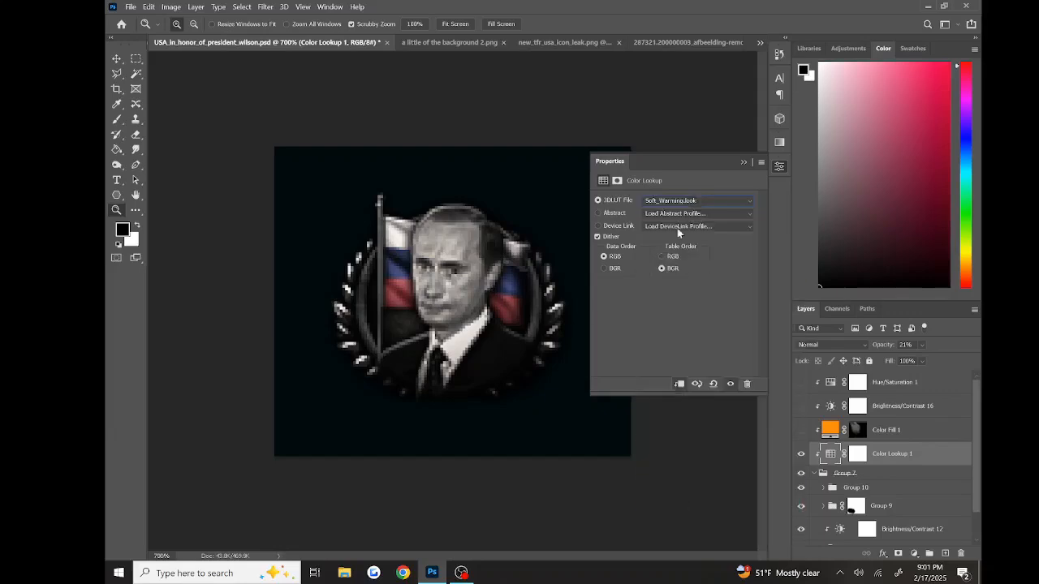
{"action": "left_click", "coordinate": [697, 201]}
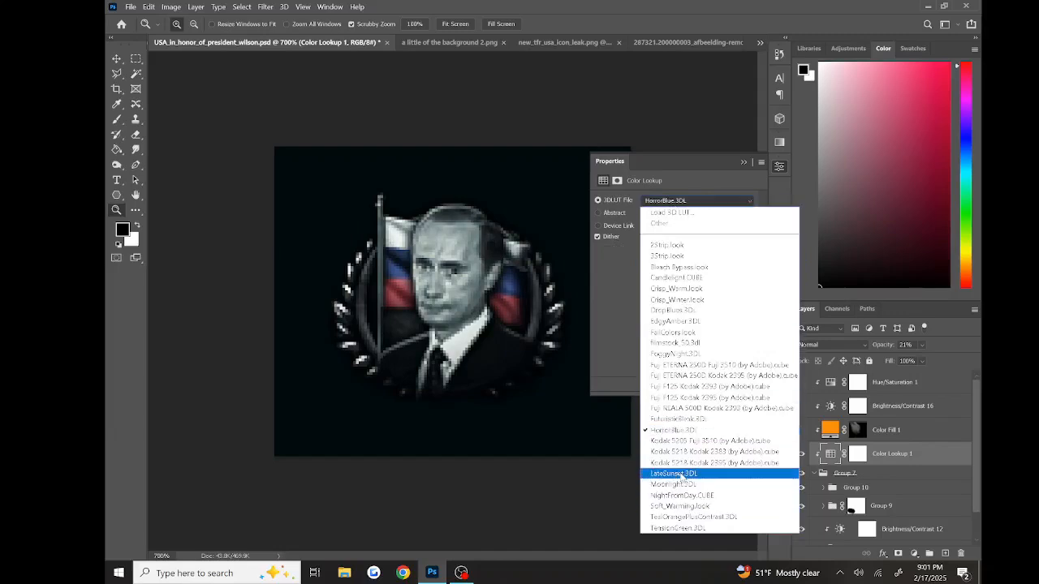
{"action": "left_click", "coordinate": [676, 474]}
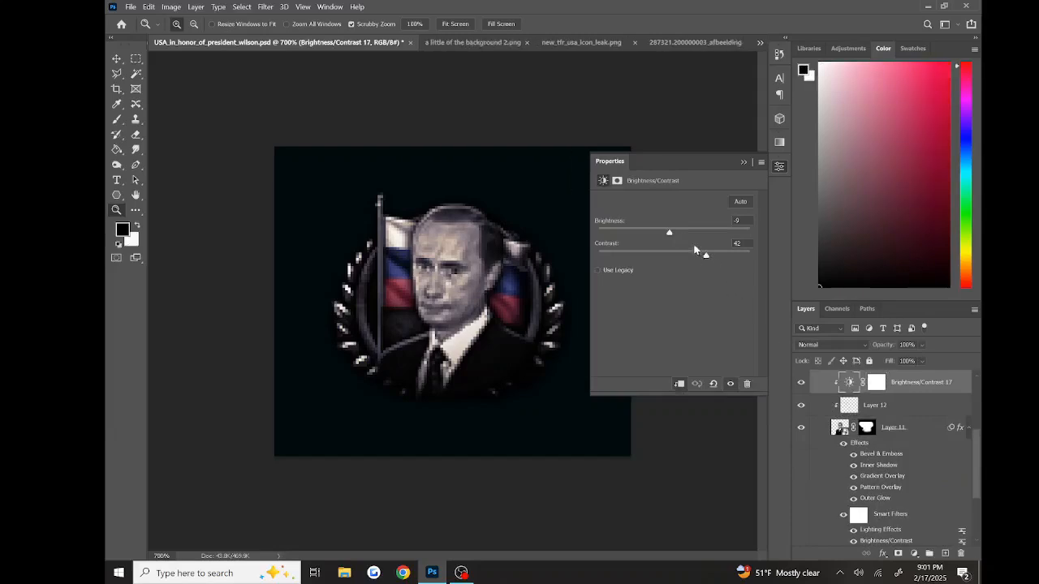
Raise the Contrast slider on Brightness/Contrast 17 and view the whole icon.
{"action": "left_click_drag", "start_coordinate": [704, 253], "coordinate": [724, 254]}
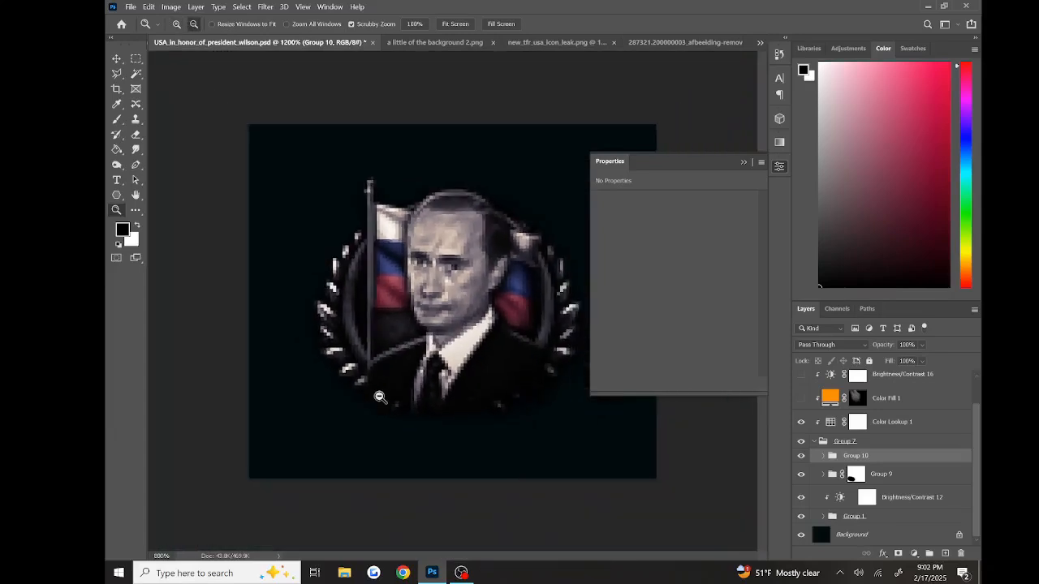
{"action": "left_click", "coordinate": [379, 396]}
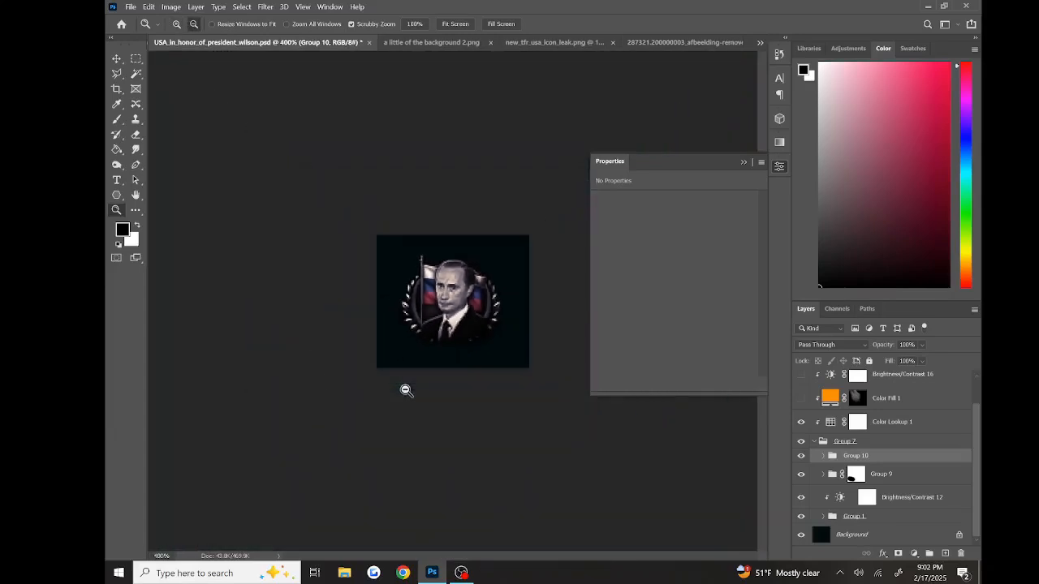